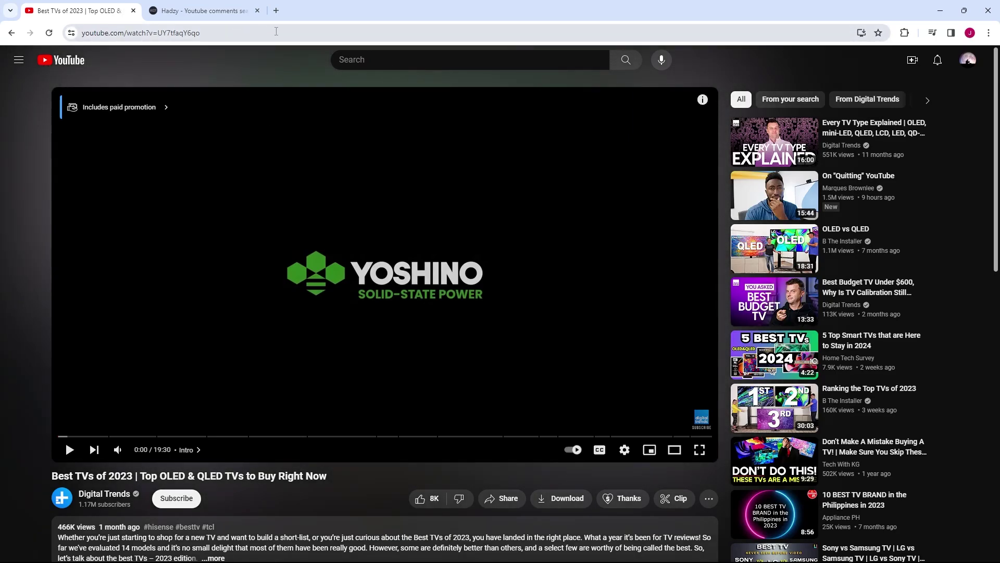
mouse_move(201, 11)
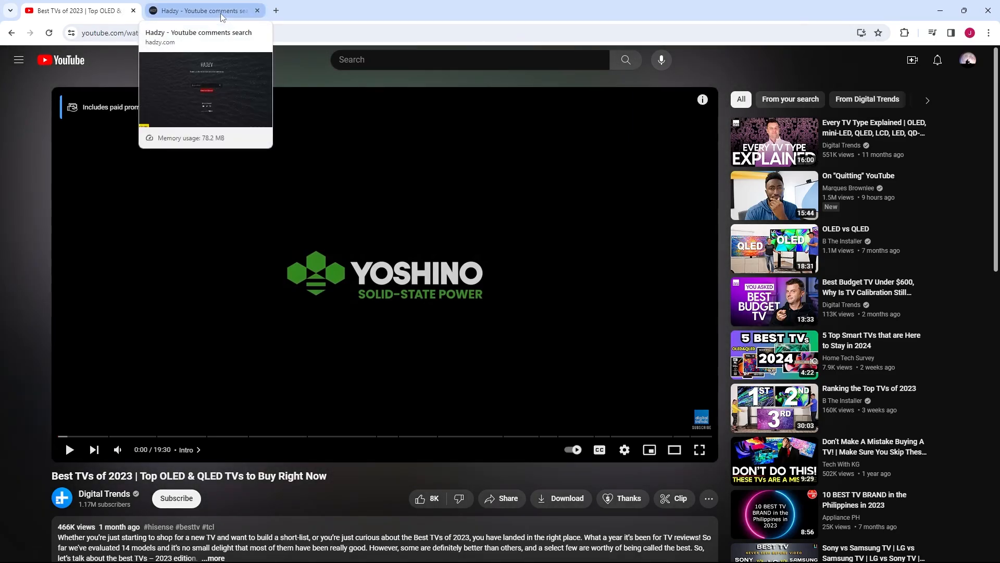
- Select the Best TVs of 2023 video's web address in YouTube for copying
click(201, 10)
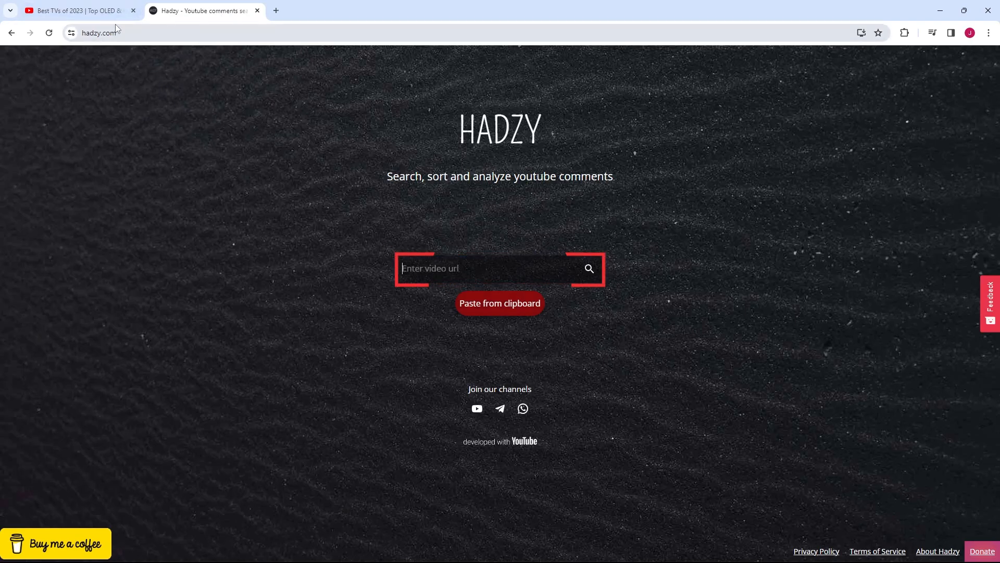
click(76, 11)
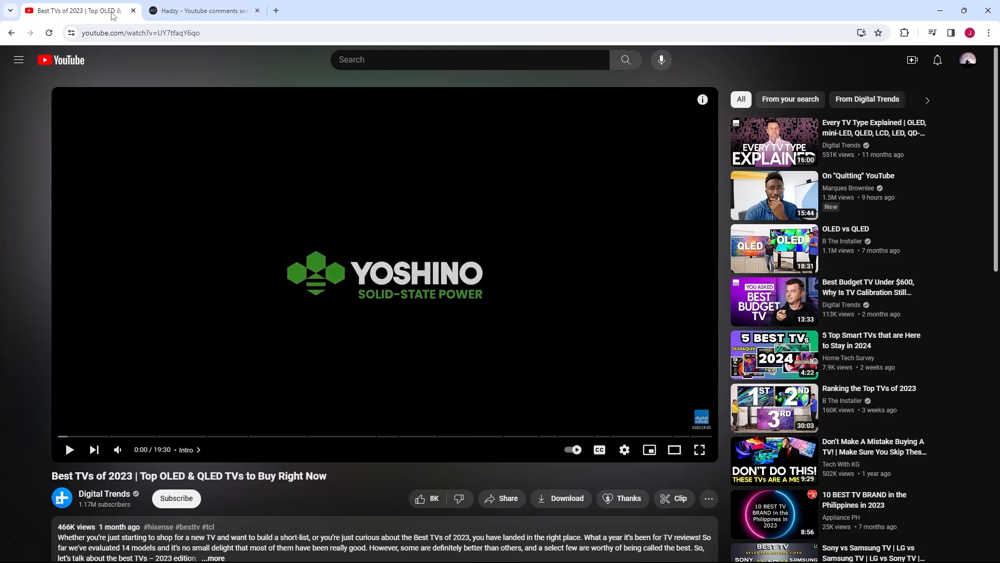
click(160, 32)
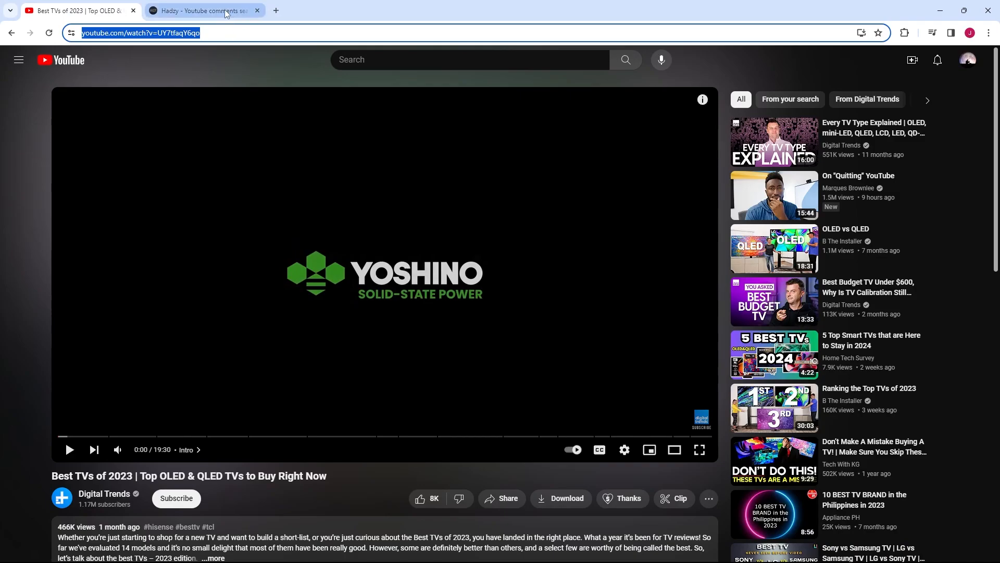
- Paste the video address into Hadzy and load its comment data
click(203, 10)
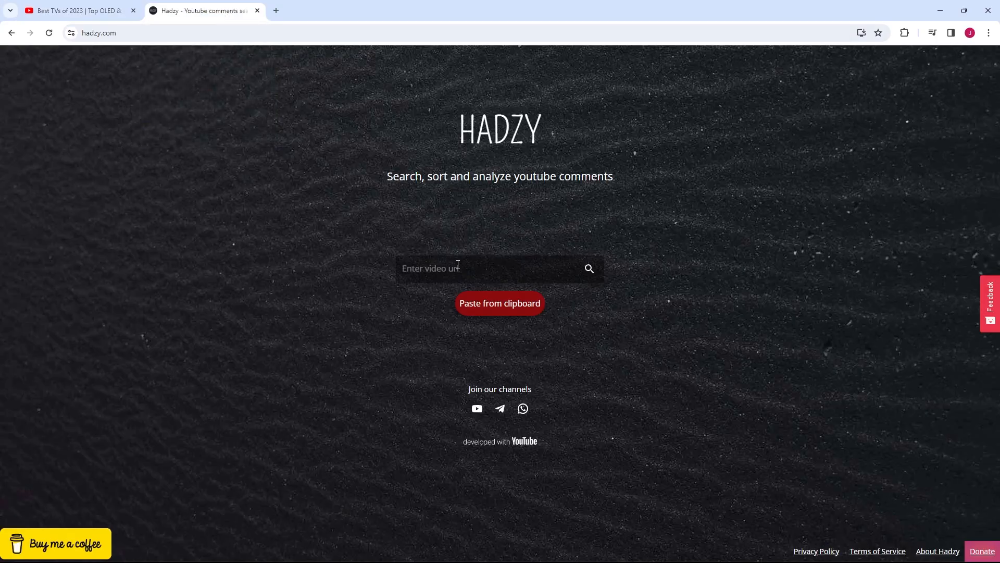
click(500, 303)
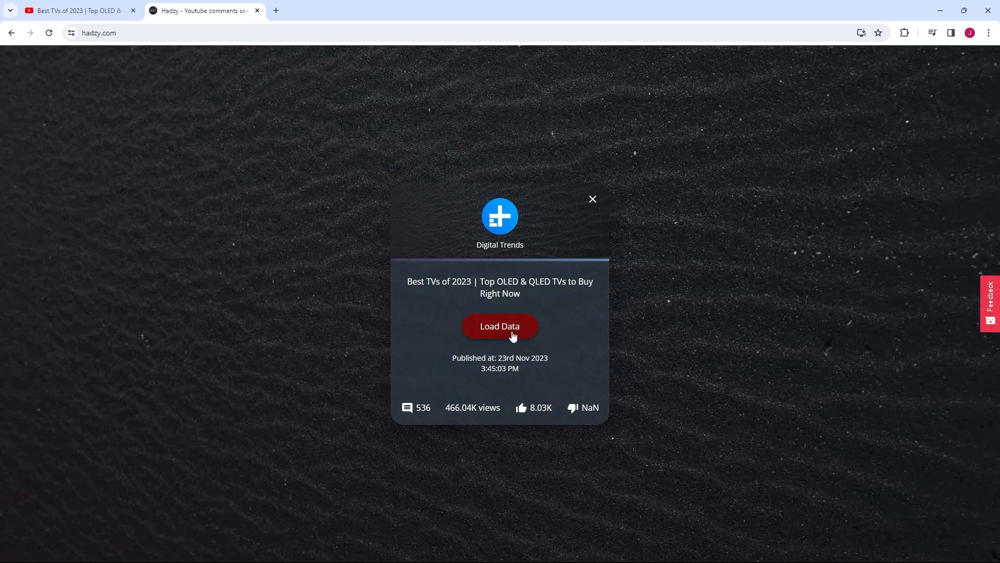
click(499, 326)
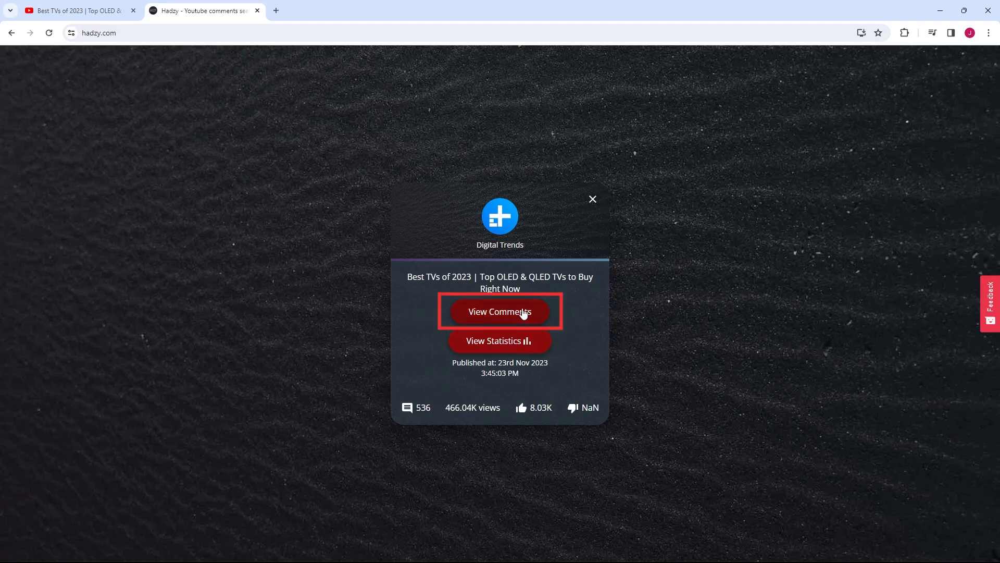
- View the video's 354 comments in the table with 50 shown per page
click(499, 312)
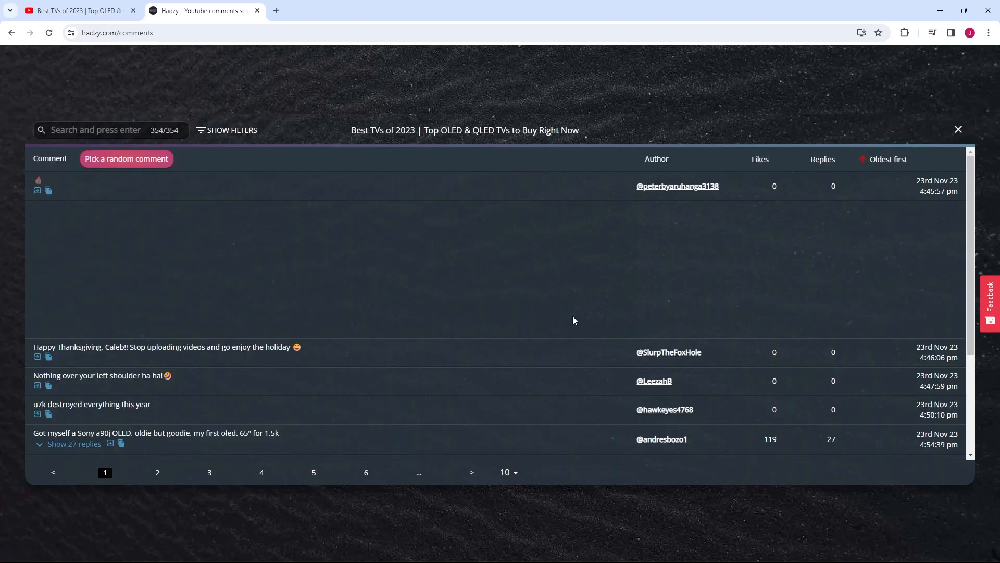
scroll(down, 3)
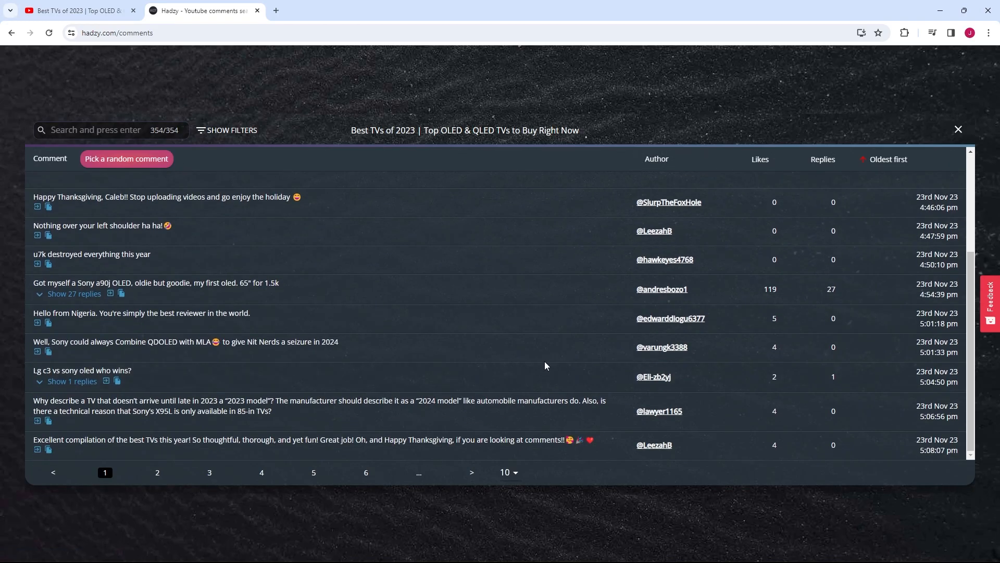
click(508, 472)
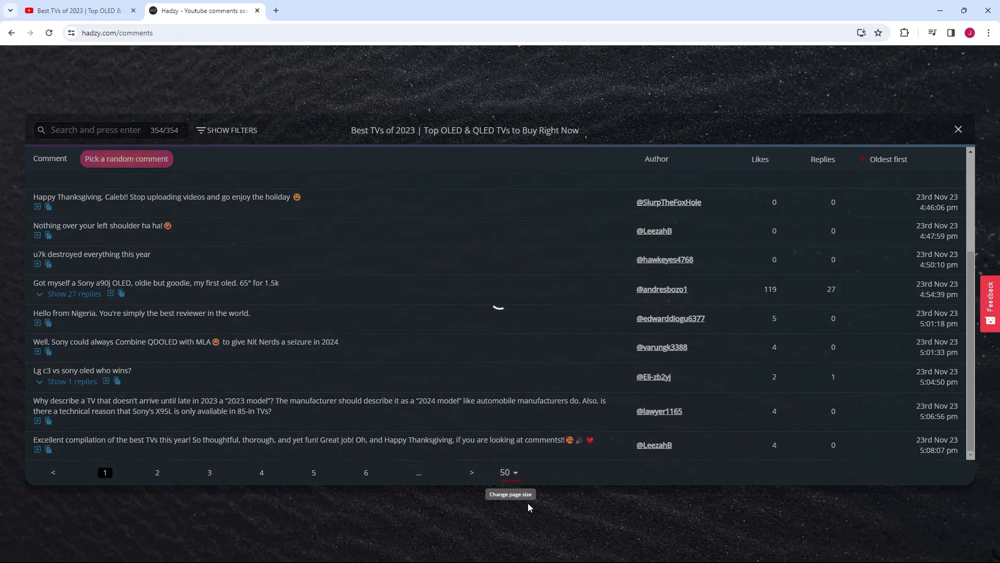
scroll(down, 3)
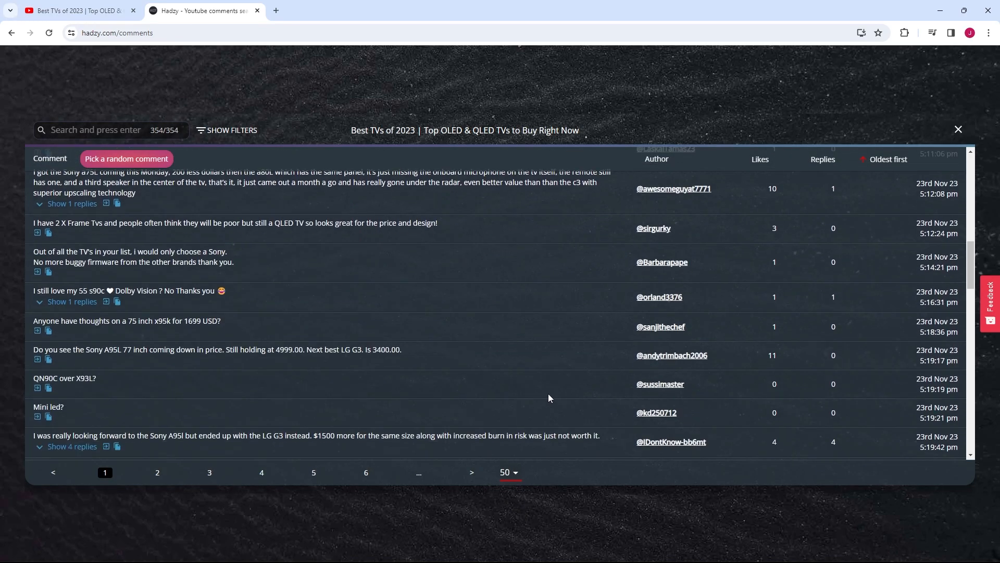
scroll(down, 3)
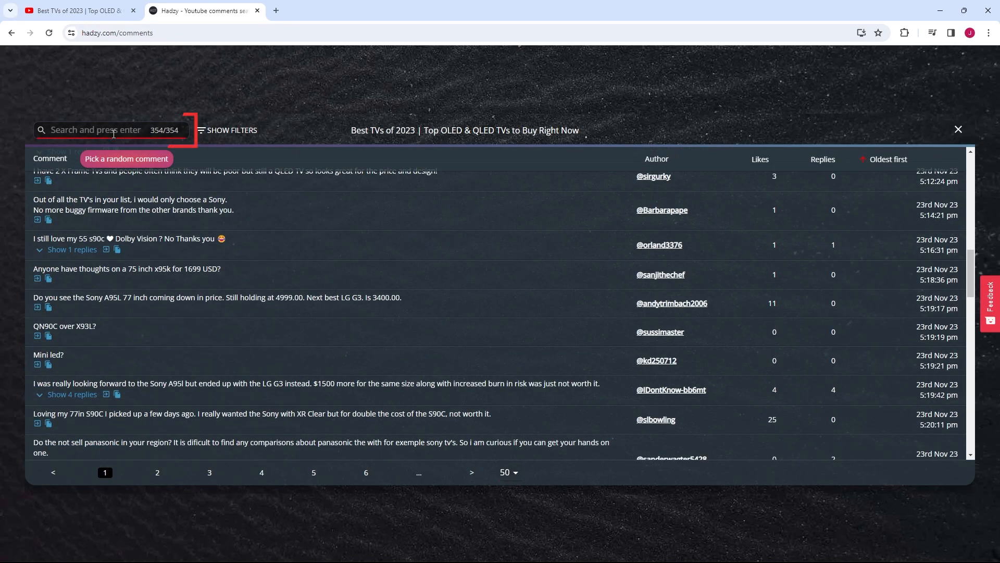
- Search the comments for '8k', narrowing the table to 7 matches
text(8k)
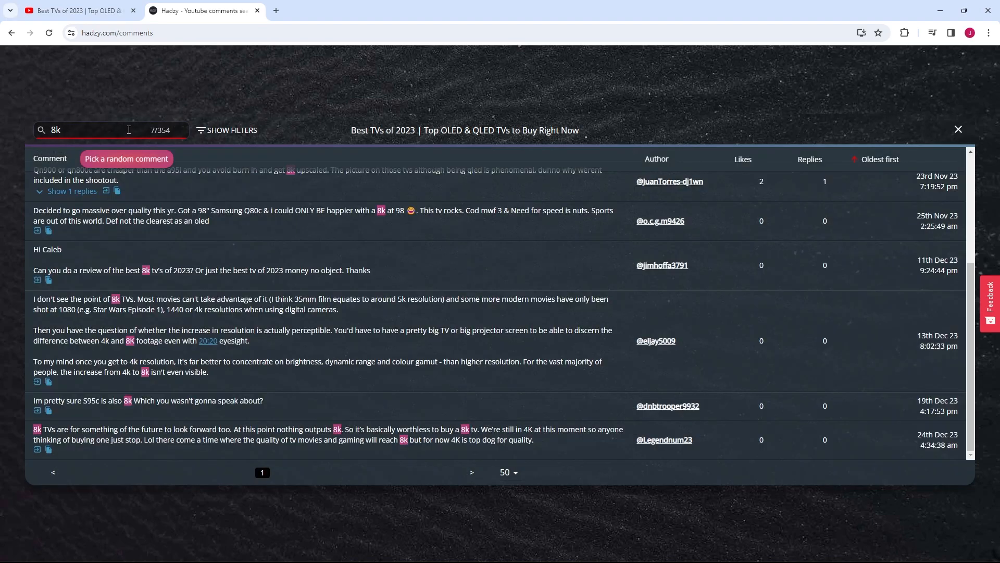
mouse_move(102, 303)
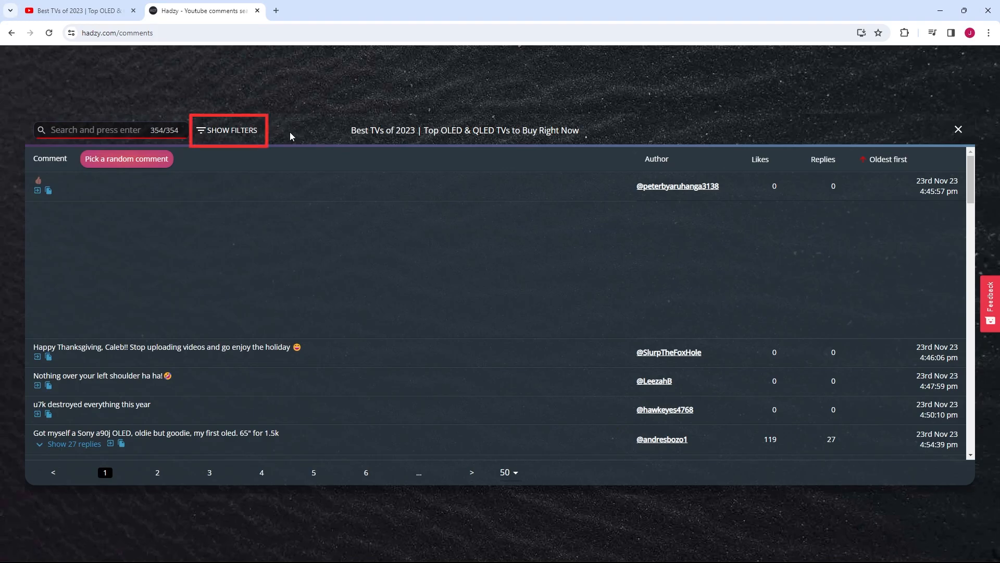
mouse_move(246, 137)
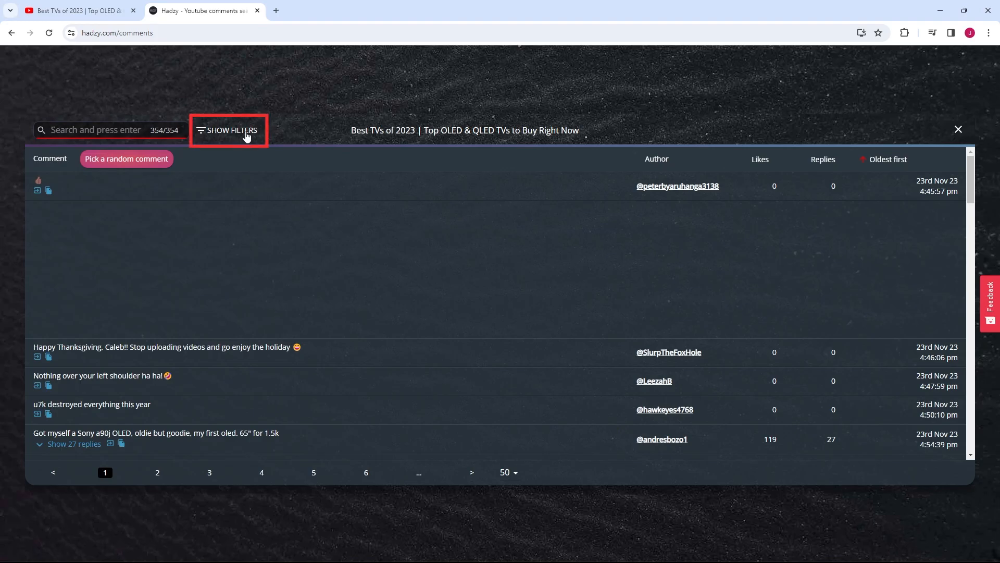
click(227, 130)
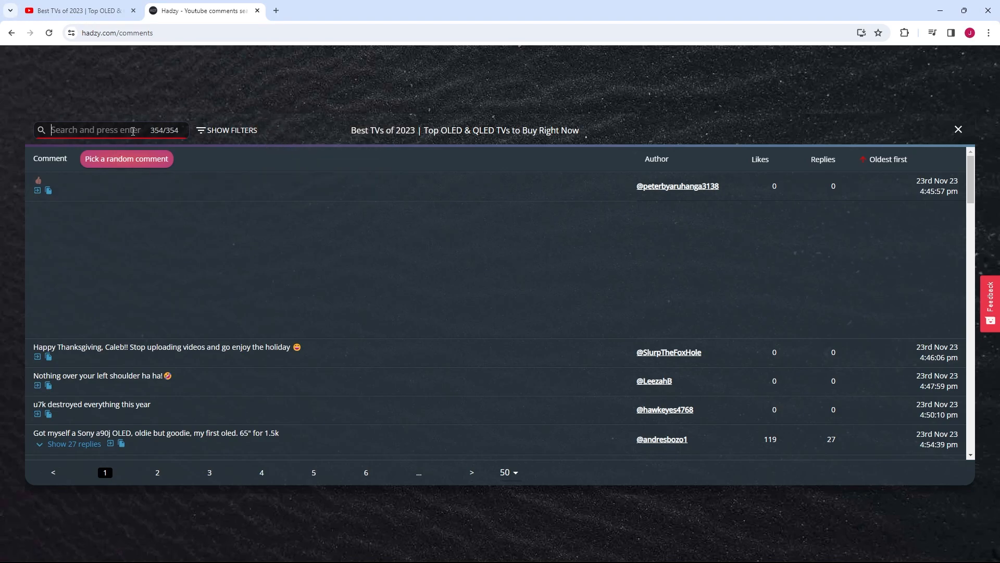
text(LeezahB)
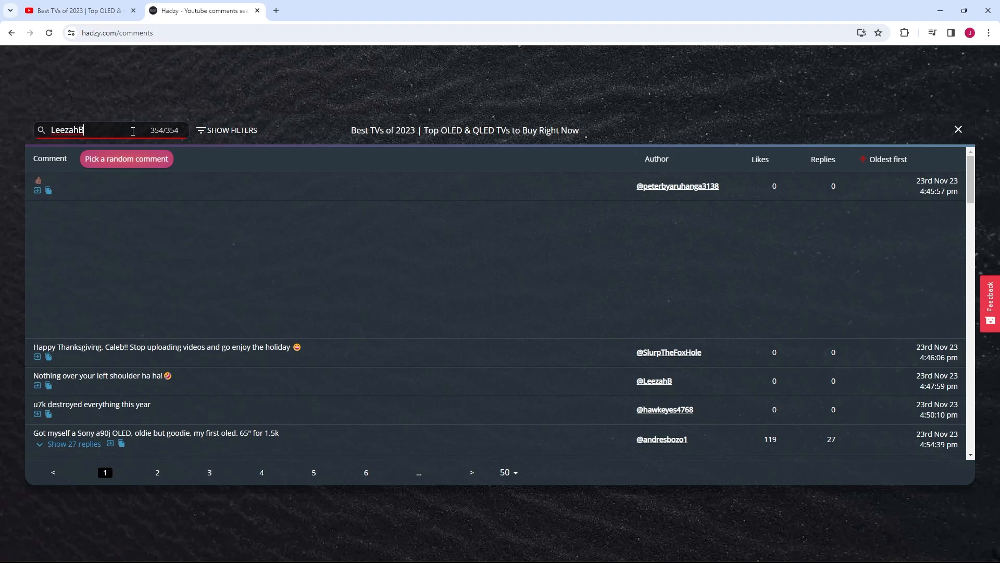
key(Return)
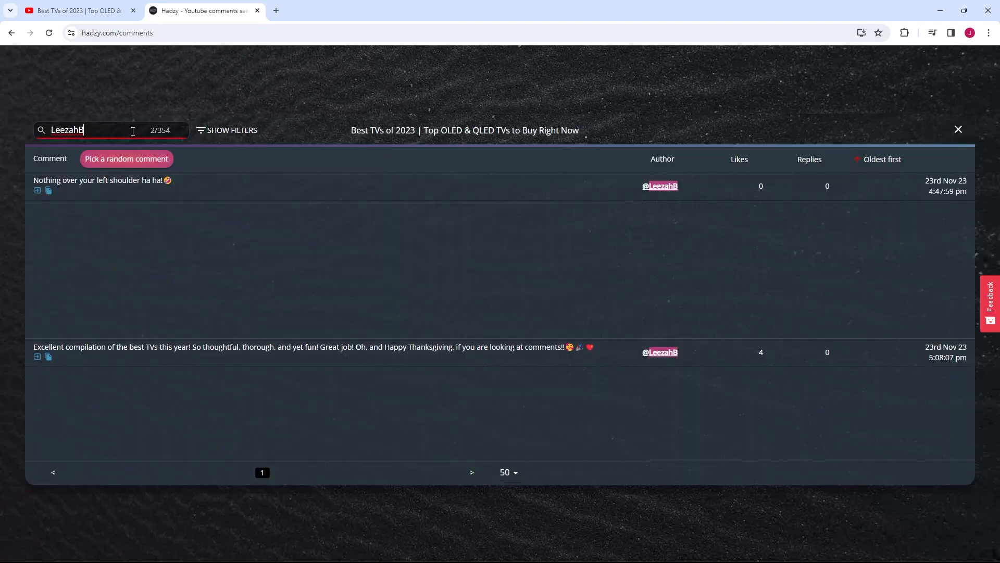
mouse_move(651, 356)
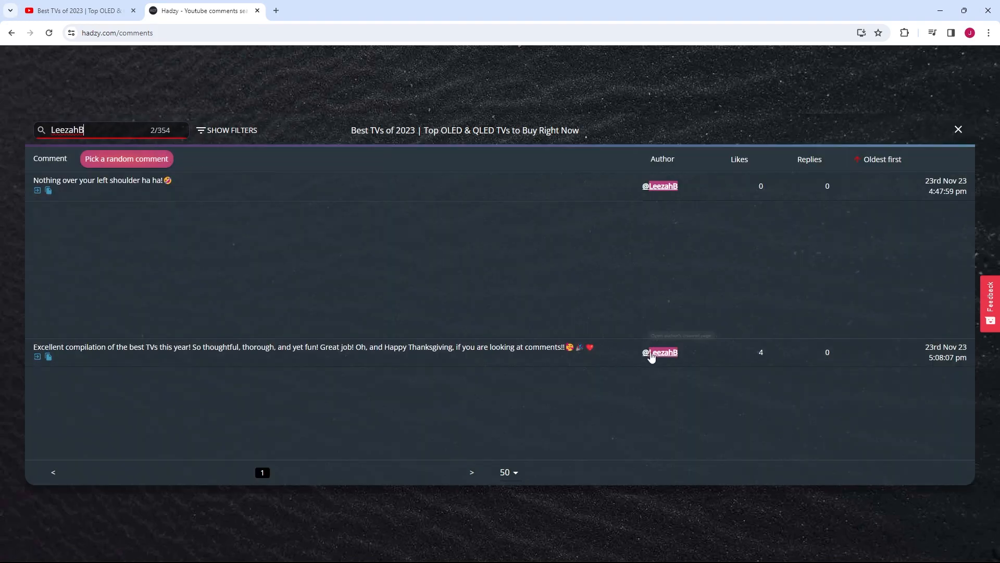
mouse_move(249, 230)
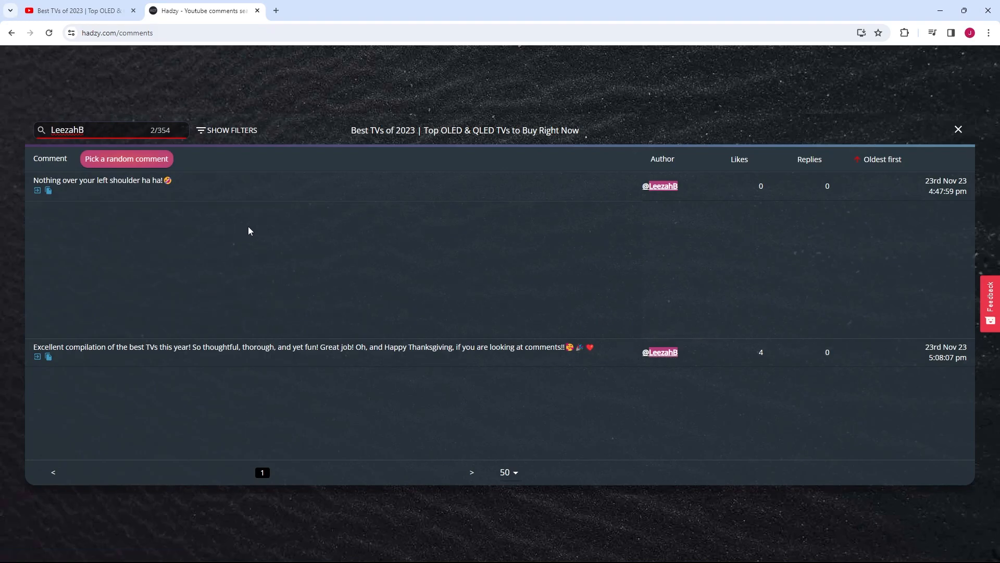
mouse_move(289, 235)
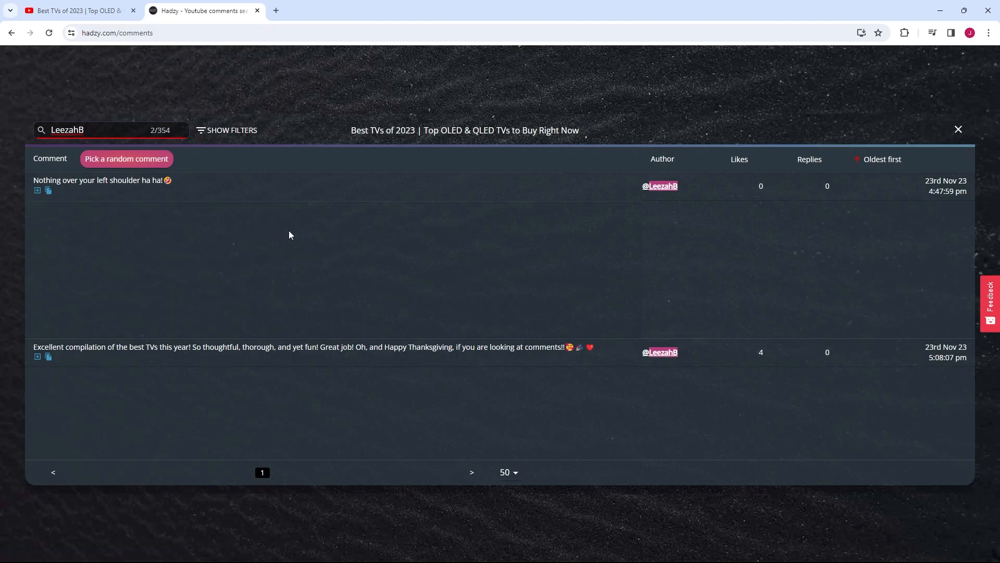